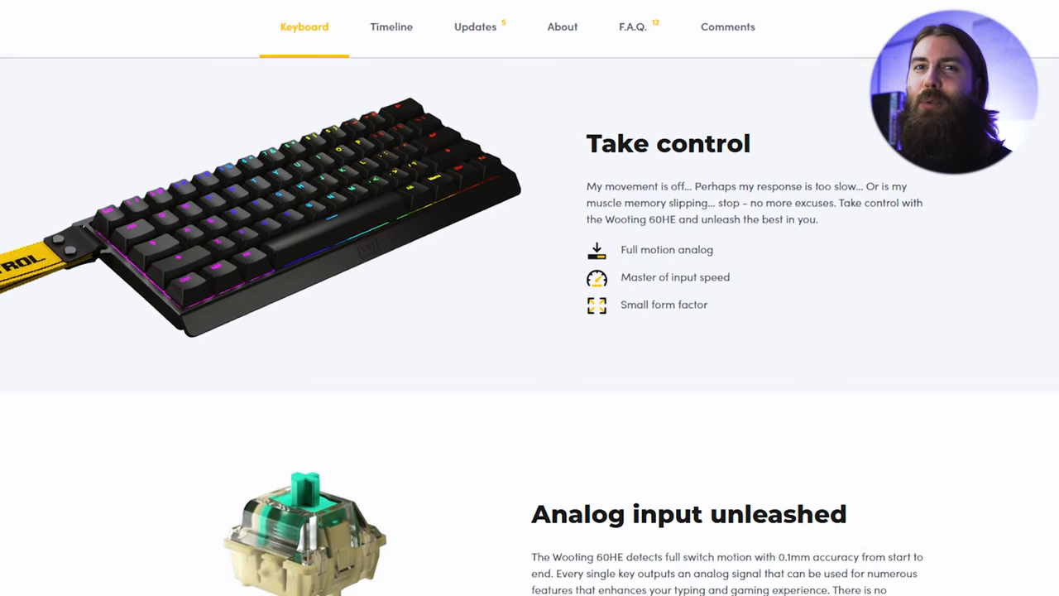
# - Browse down through the Digital Profile's performance settings
pyautogui.scroll(-3)
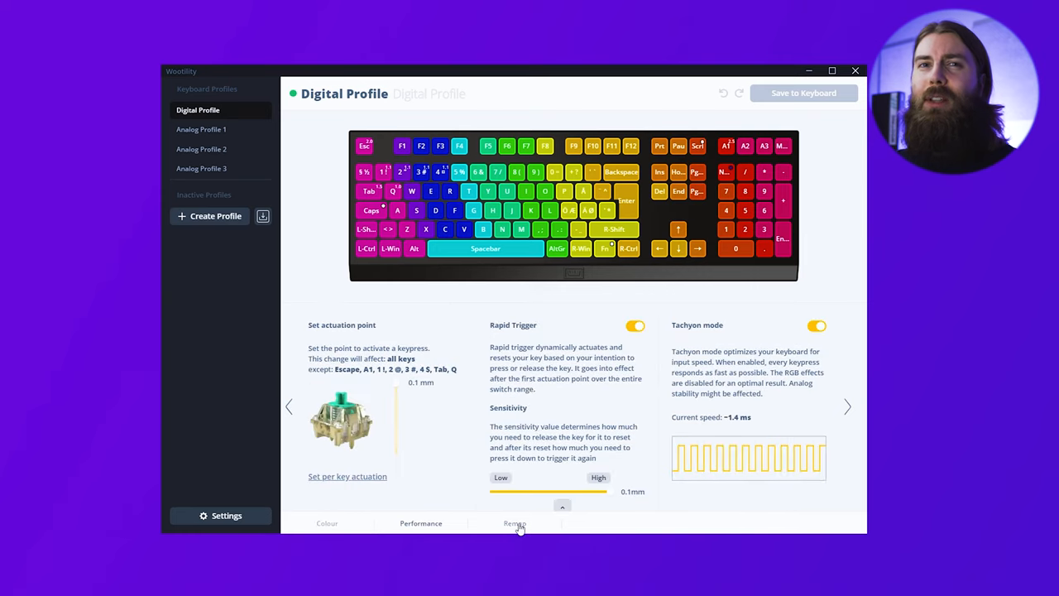
pyautogui.click(515, 523)
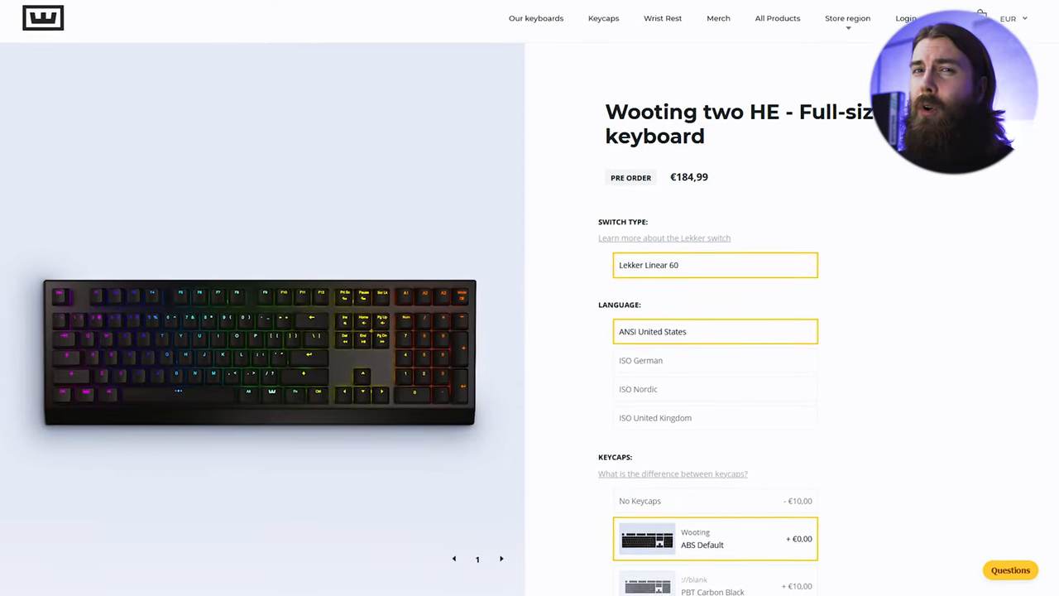
pyautogui.scroll(-3)
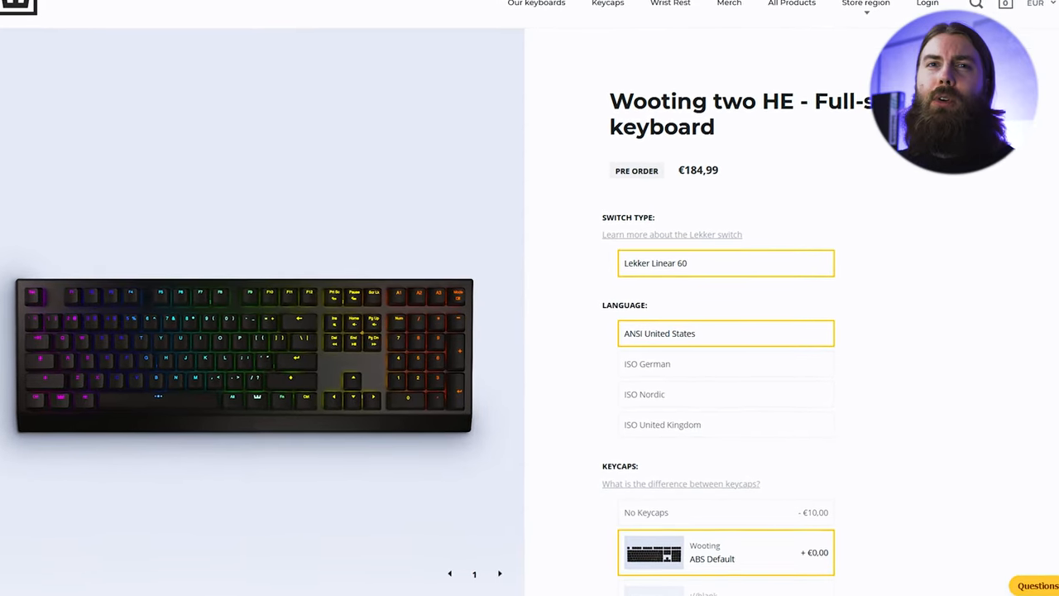
pyautogui.scroll(-3)
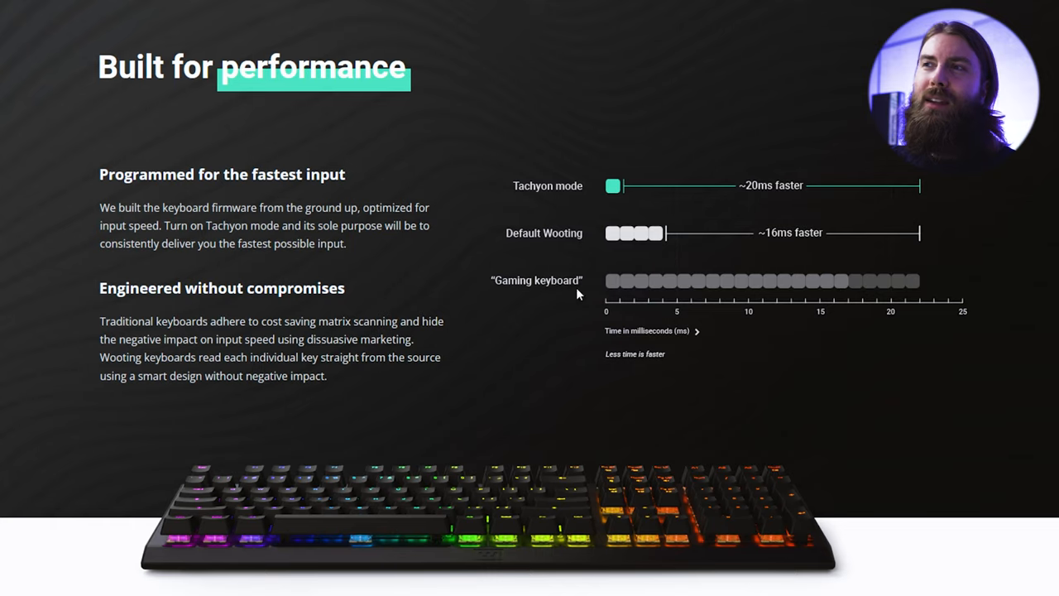
pyautogui.moveTo(852, 295)
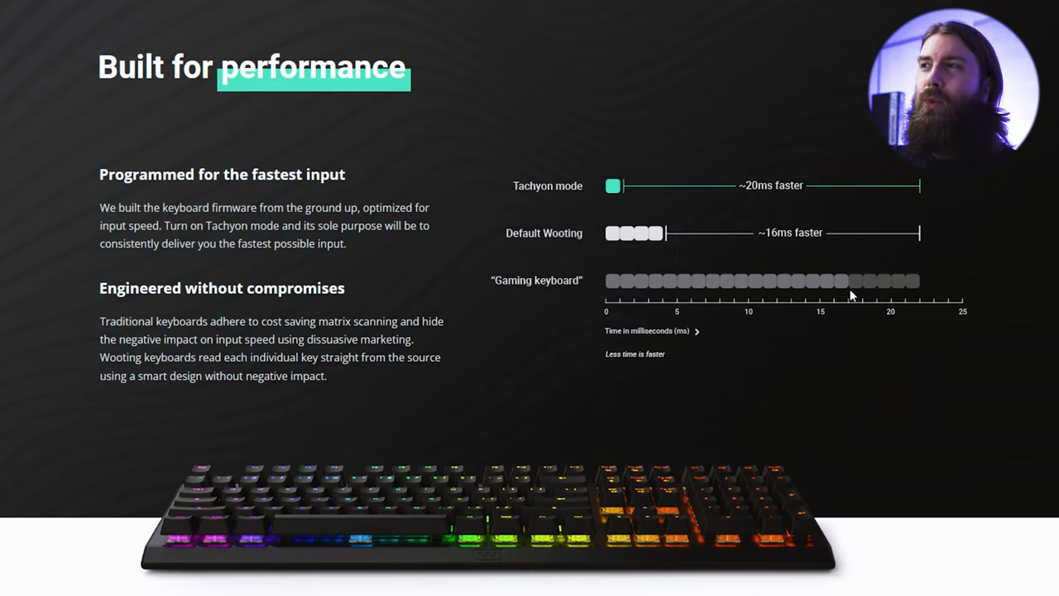
pyautogui.moveTo(536, 205)
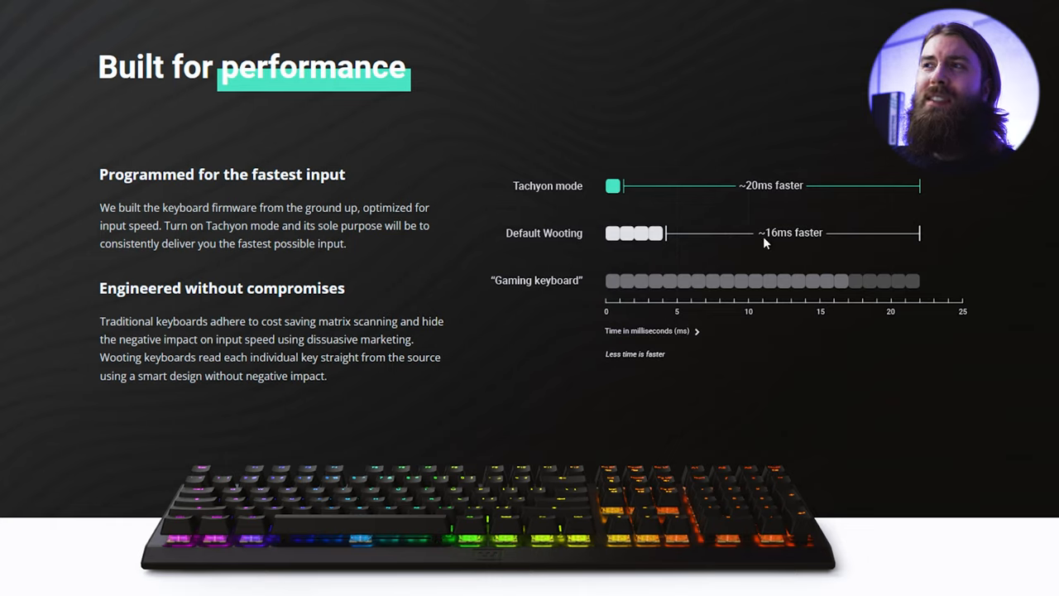
pyautogui.moveTo(546, 195)
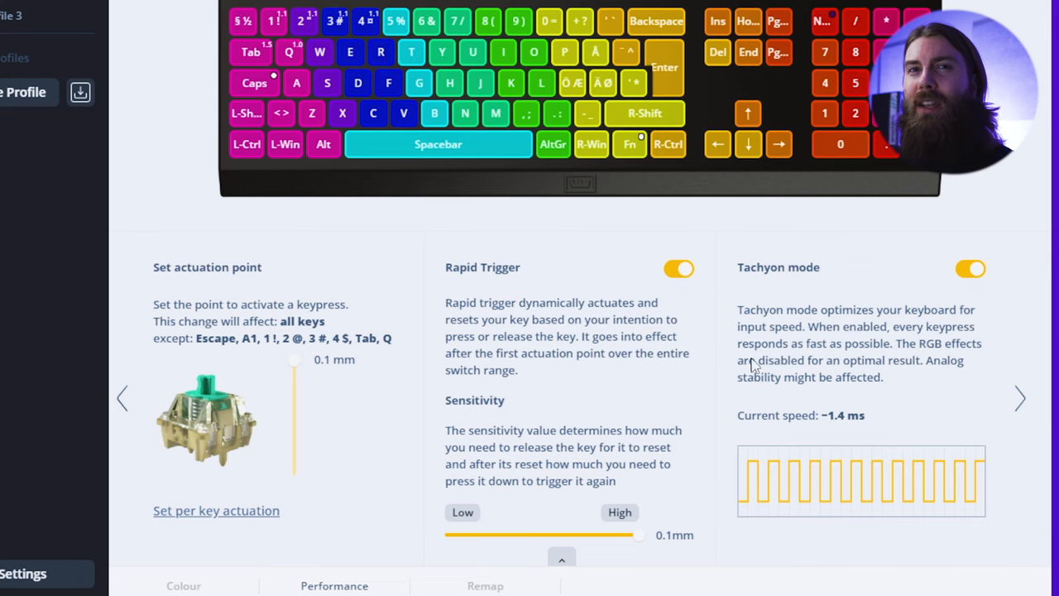
pyautogui.moveTo(803, 337)
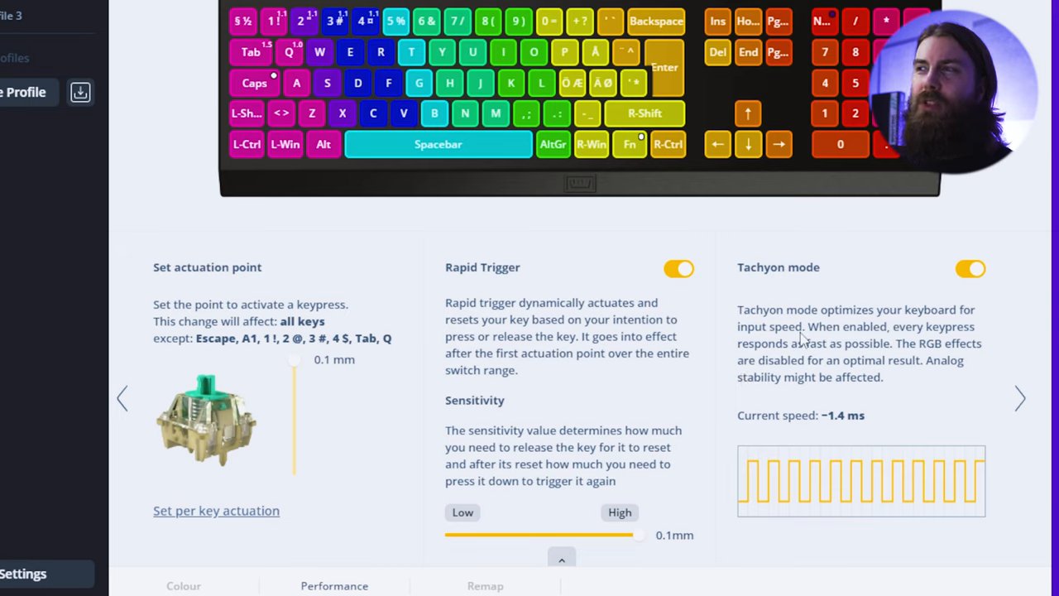
# - Toggle Tachyon mode off and back on, leaving it enabled
pyautogui.click(970, 268)
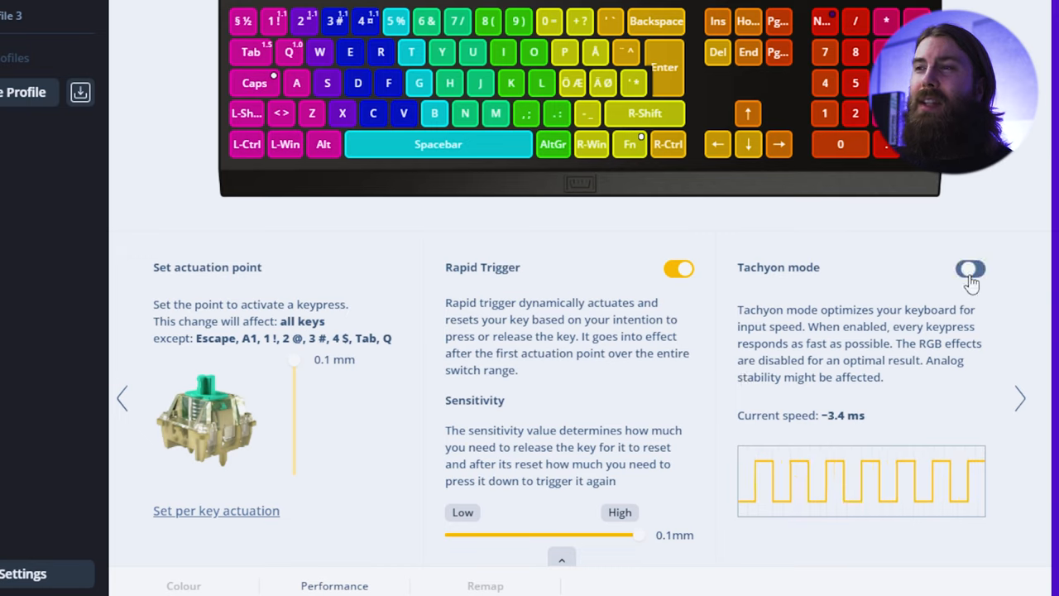
pyautogui.click(970, 272)
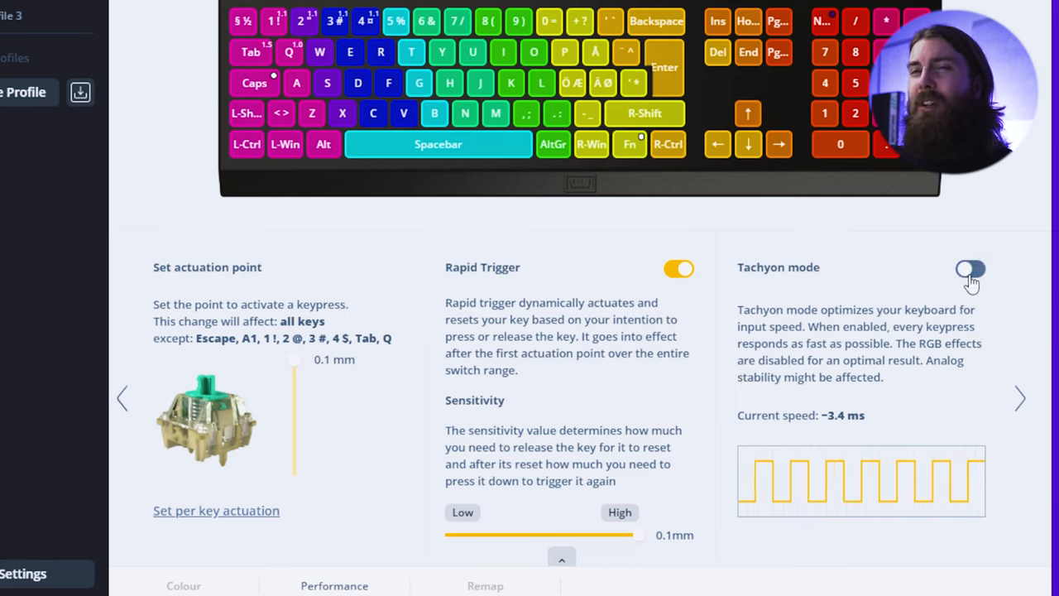
pyautogui.click(970, 268)
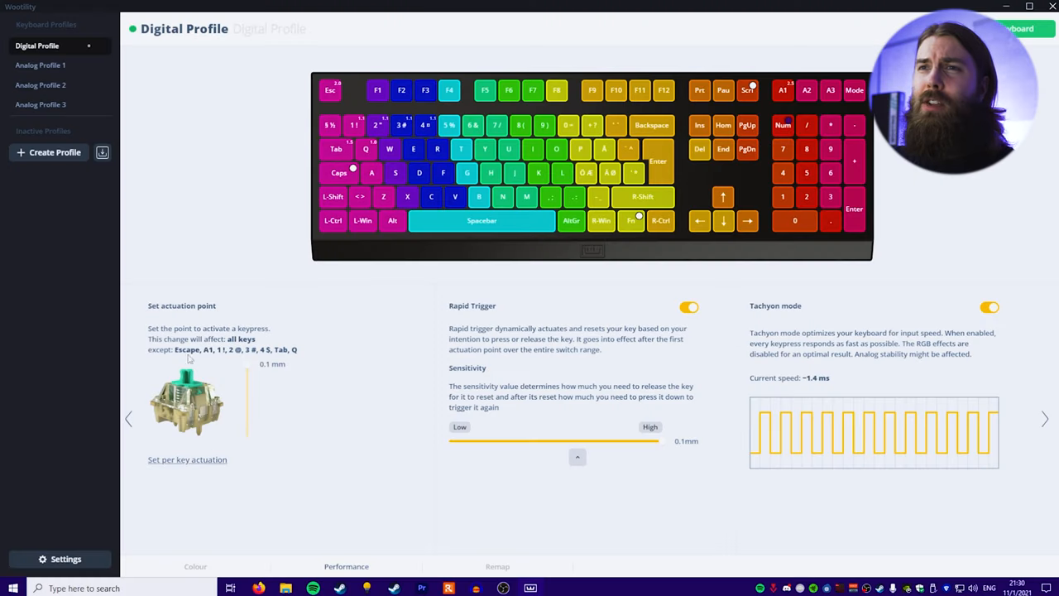
# - Enable Rapid Trigger on the Digital Profile so its Sensitivity slider appears
pyautogui.click(187, 460)
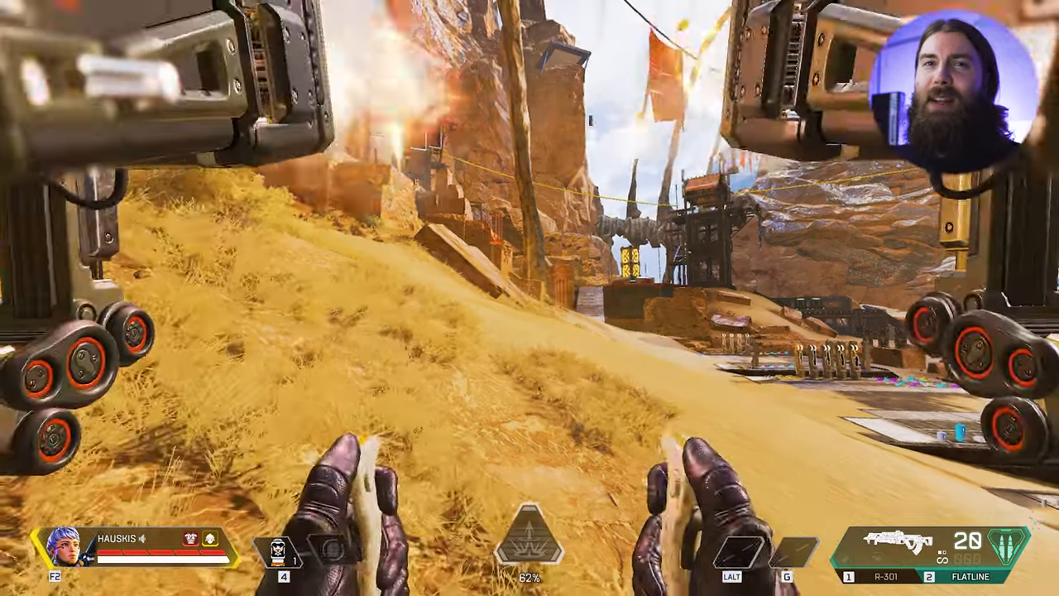
pyautogui.press('Tab')
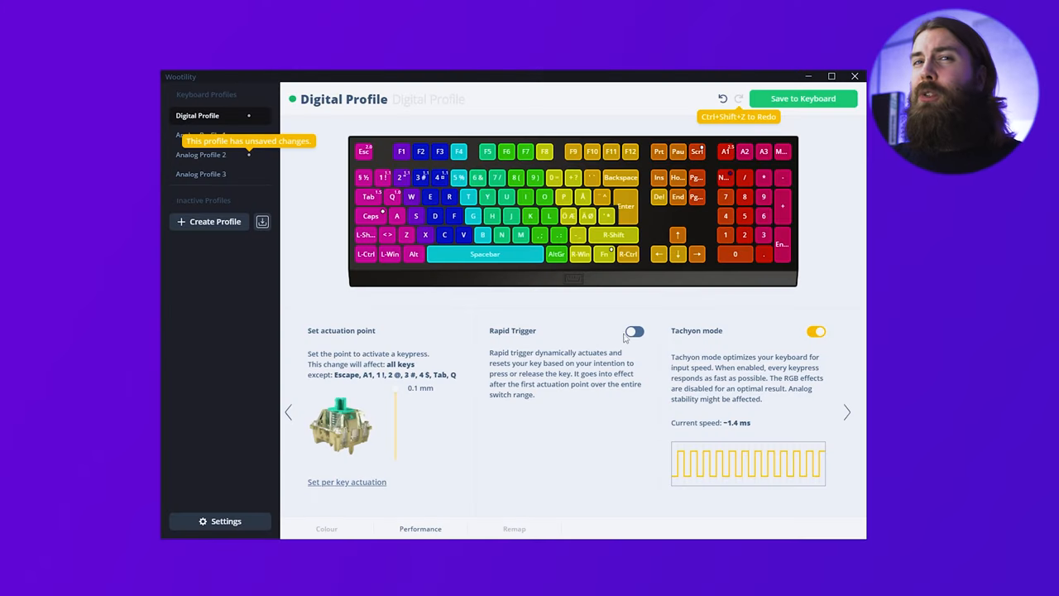
pyautogui.click(634, 331)
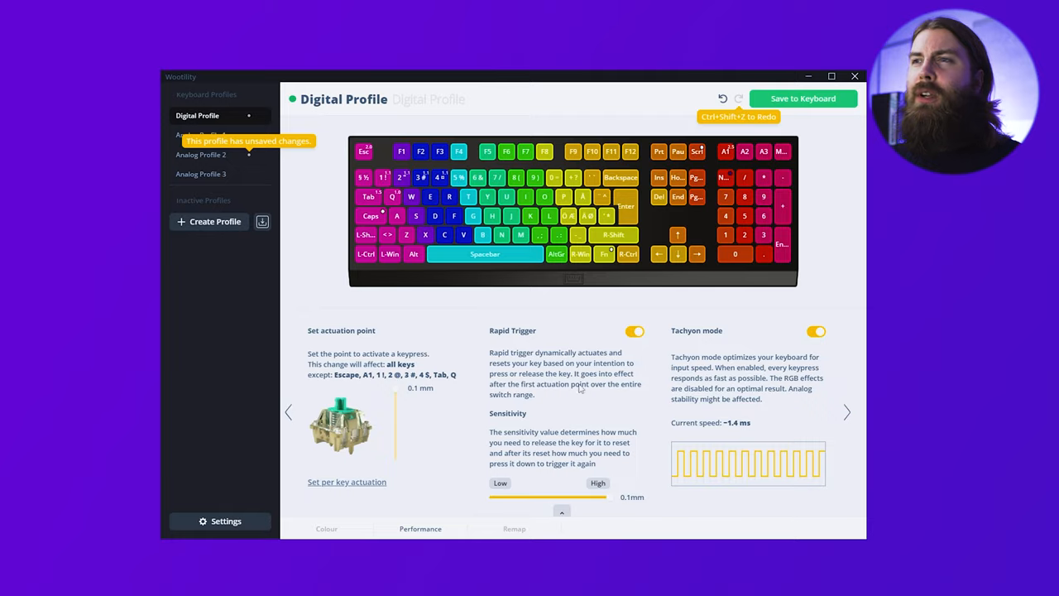
pyautogui.moveTo(613, 501)
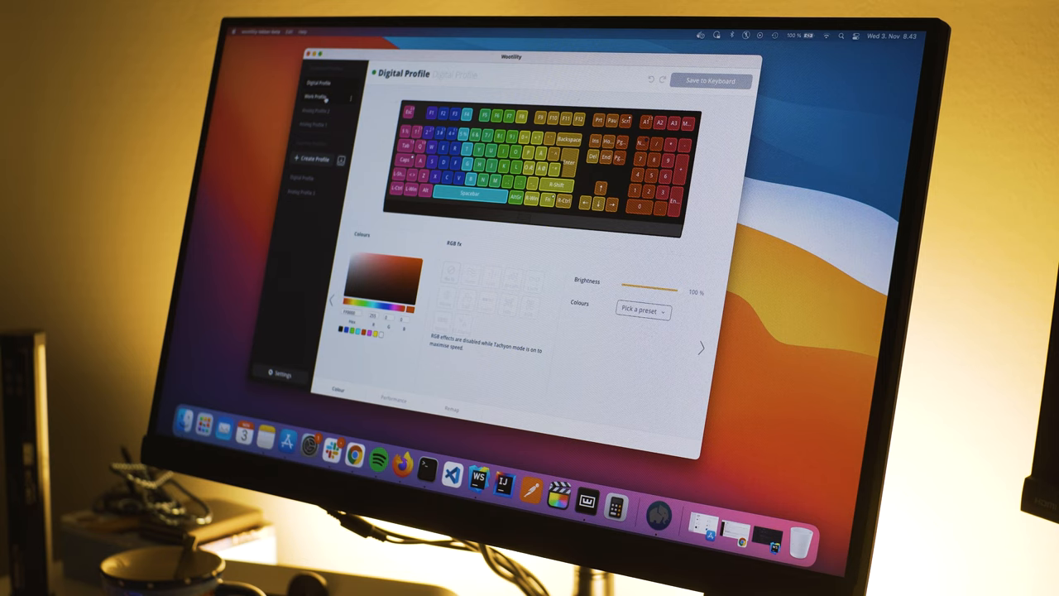
# - Switch to the Work Profile and view its Colour lighting settings
pyautogui.click(318, 96)
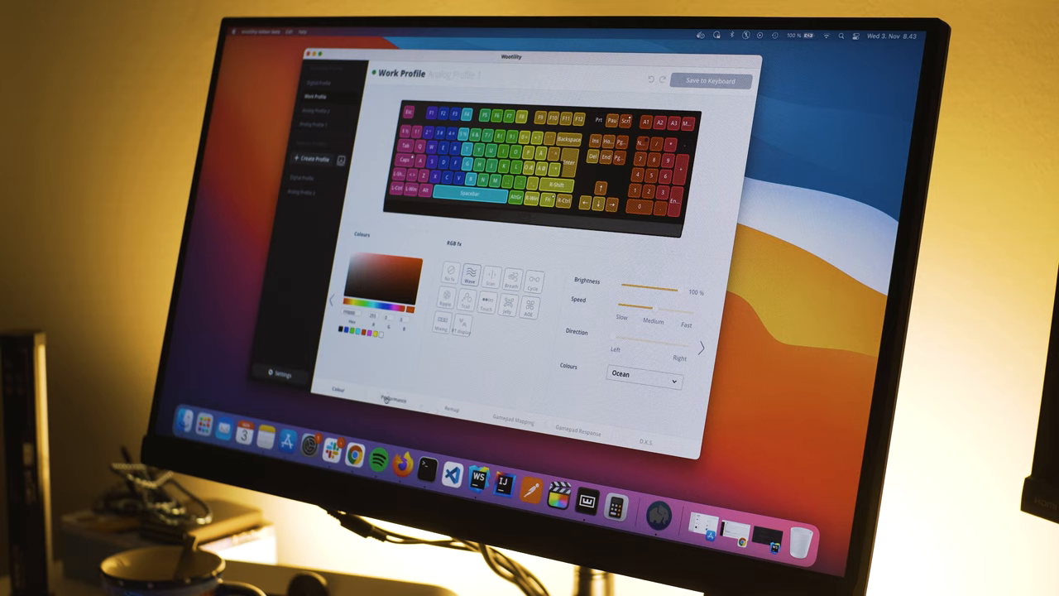
pyautogui.click(394, 402)
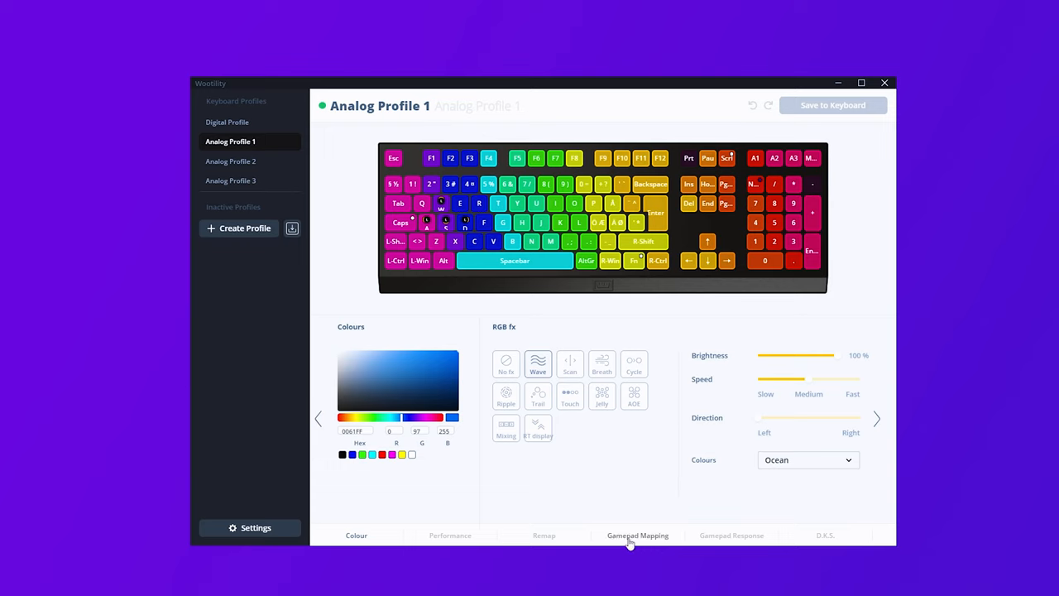
# - View Analog Profile 1's Gamepad Mapping, then its Gamepad Response curve settings
pyautogui.click(637, 536)
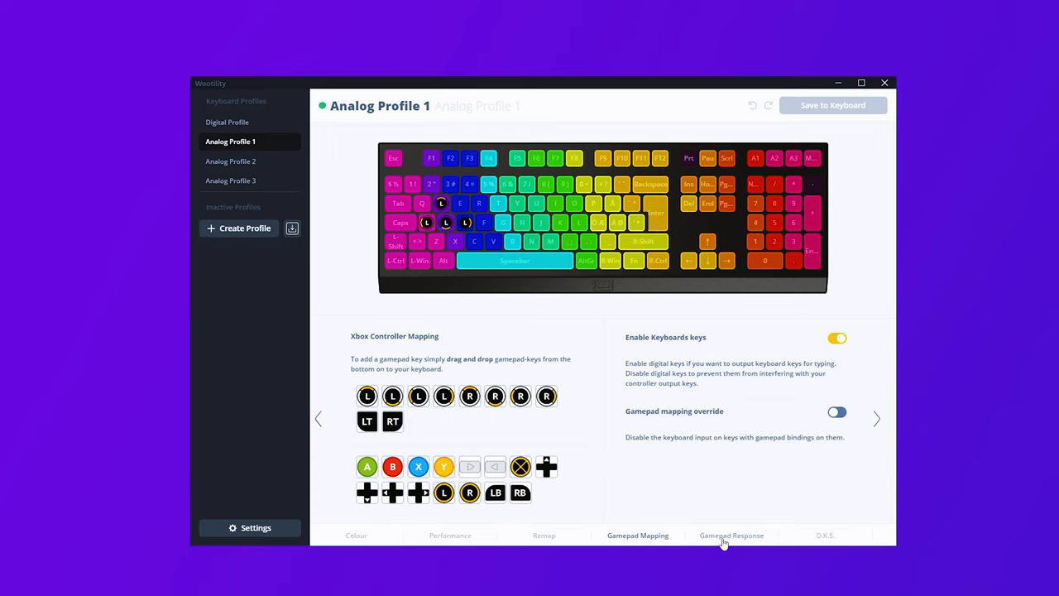
pyautogui.click(731, 536)
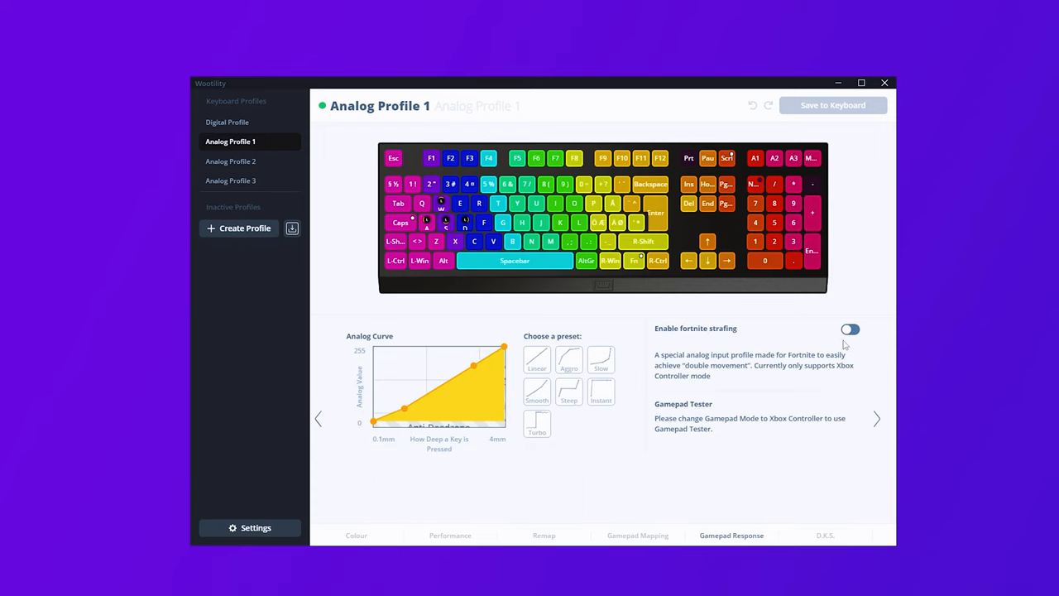
pyautogui.click(851, 331)
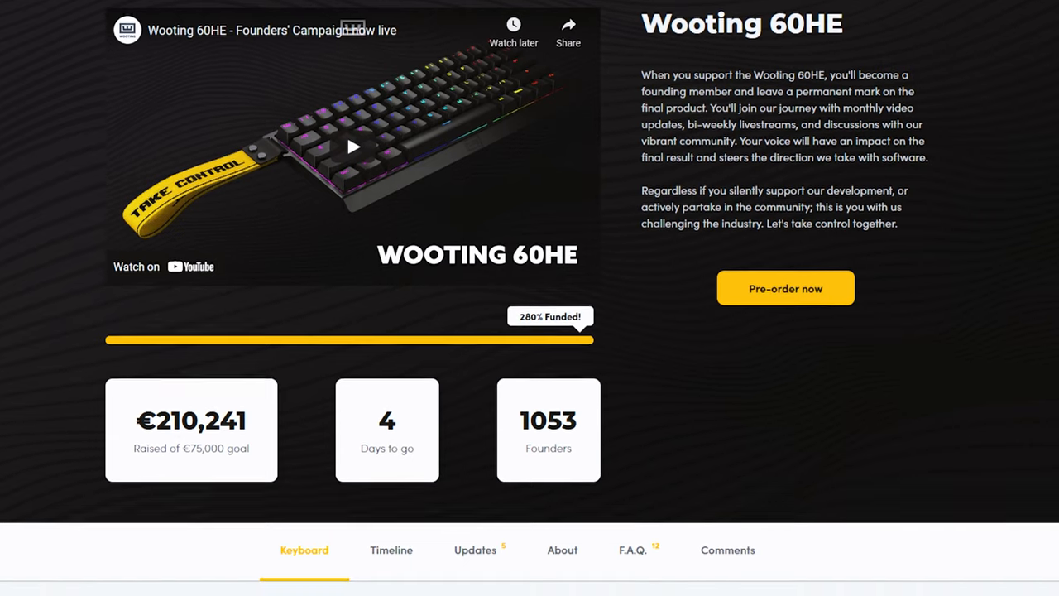
# - Pre-order the Wooting 60HE and view the 'Welcome to the team' confirmation email
pyautogui.click(784, 288)
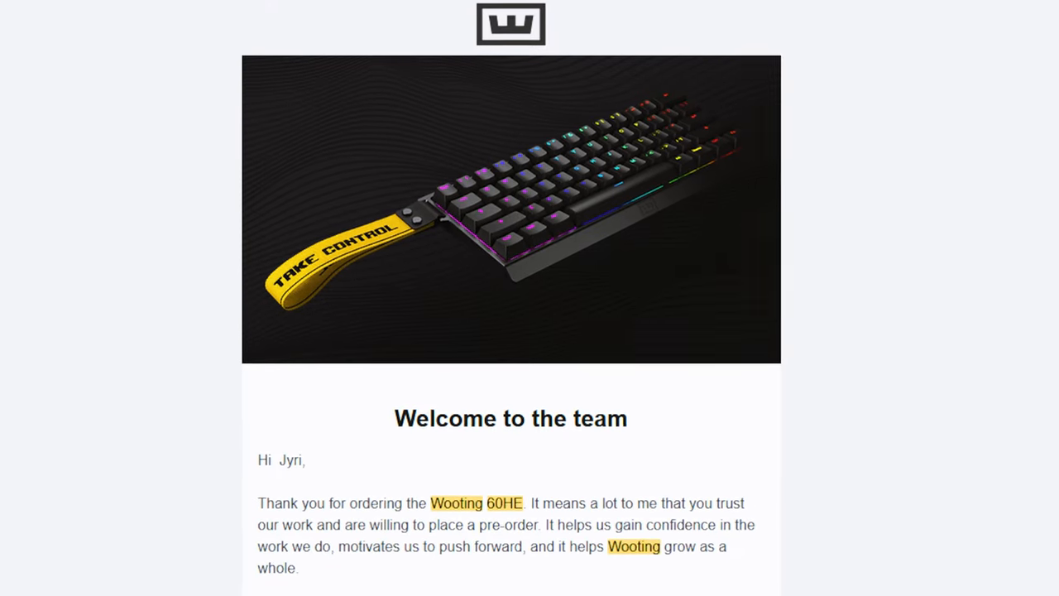
pyautogui.scroll(-3)
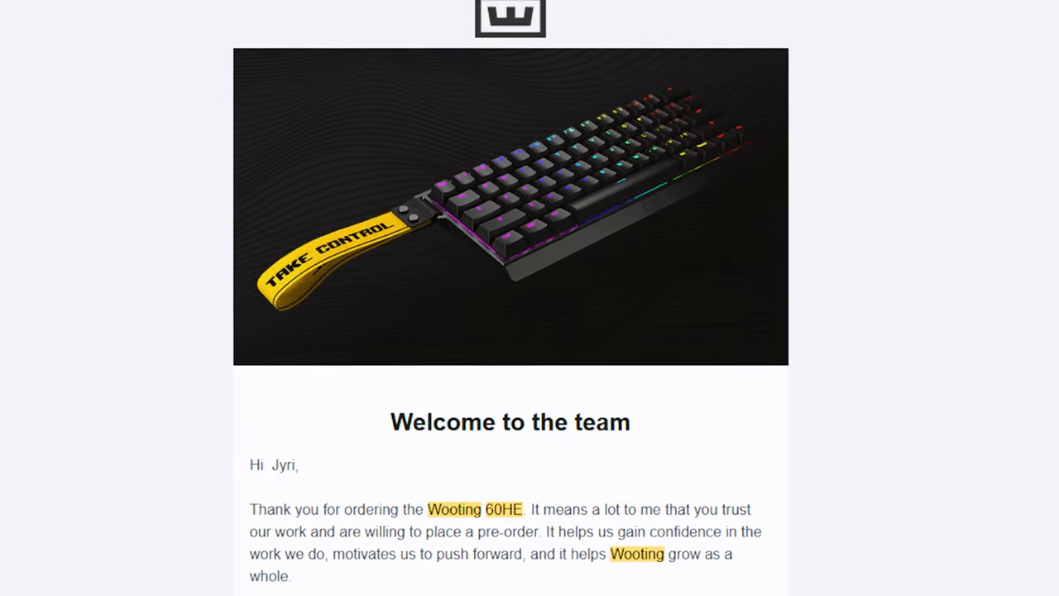